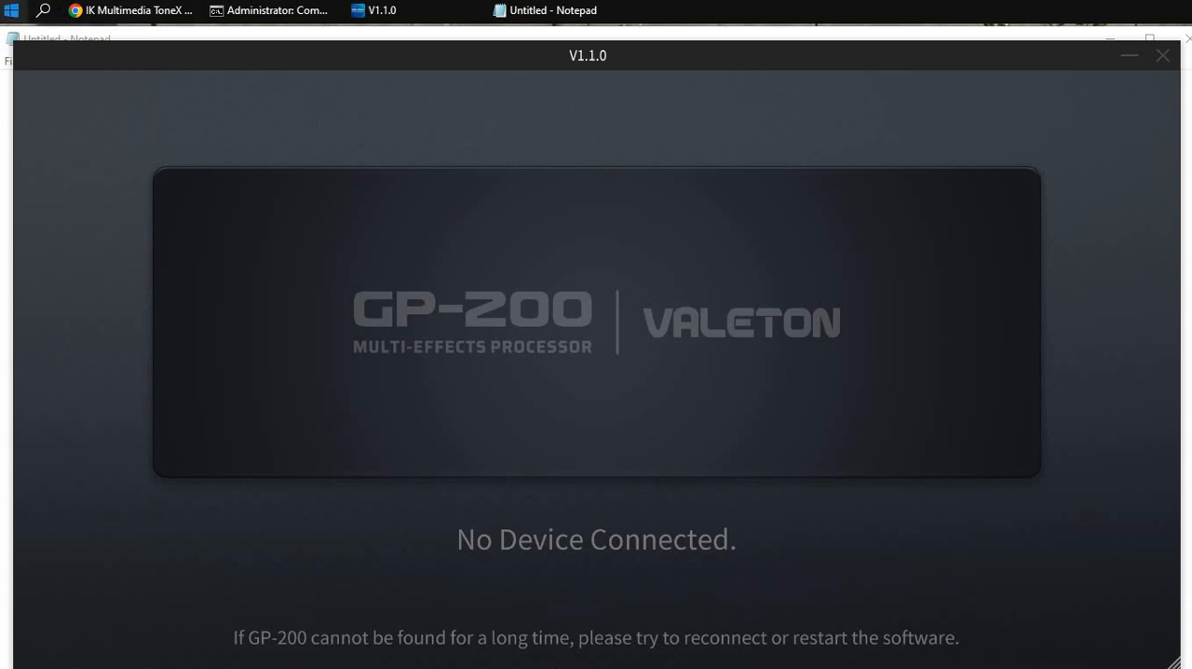
- Search the Start menu for 'cmd' to bring up Command Prompt as best match
left_click(11, 10)
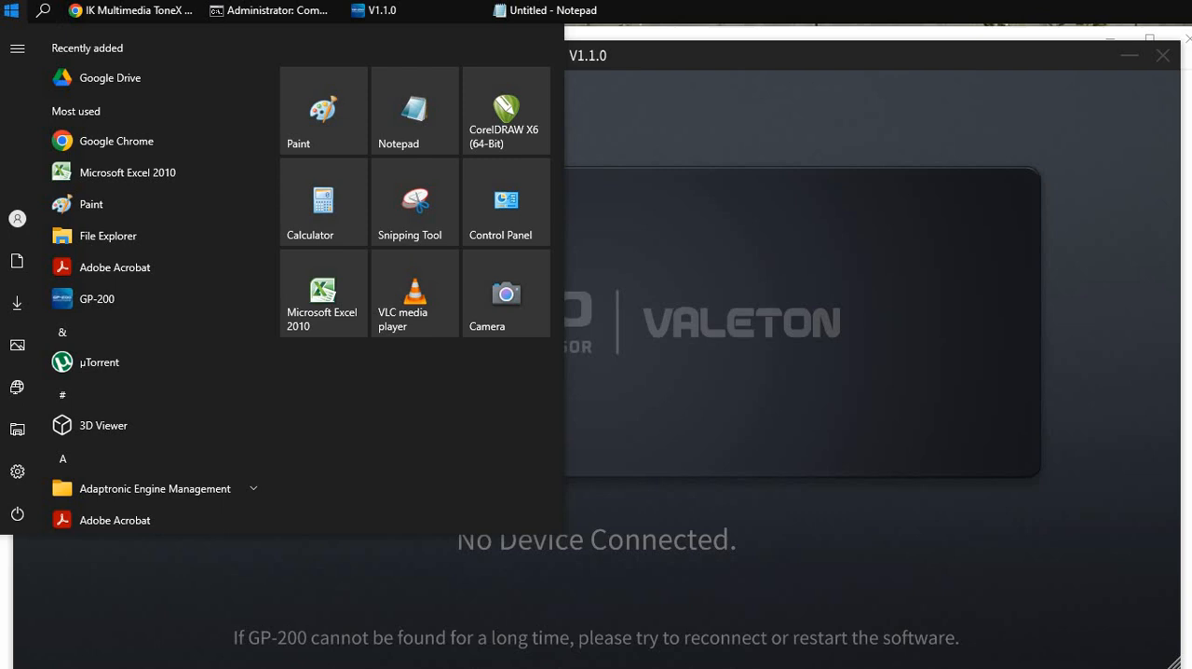
type("cmd")
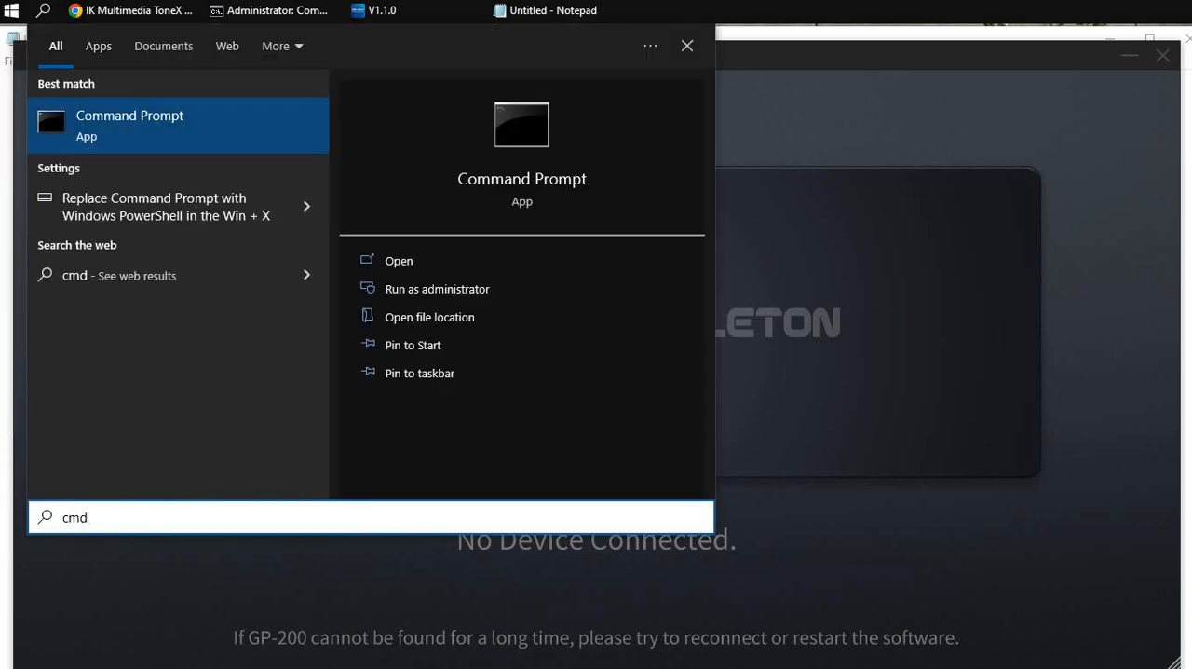
mouse_move(436, 289)
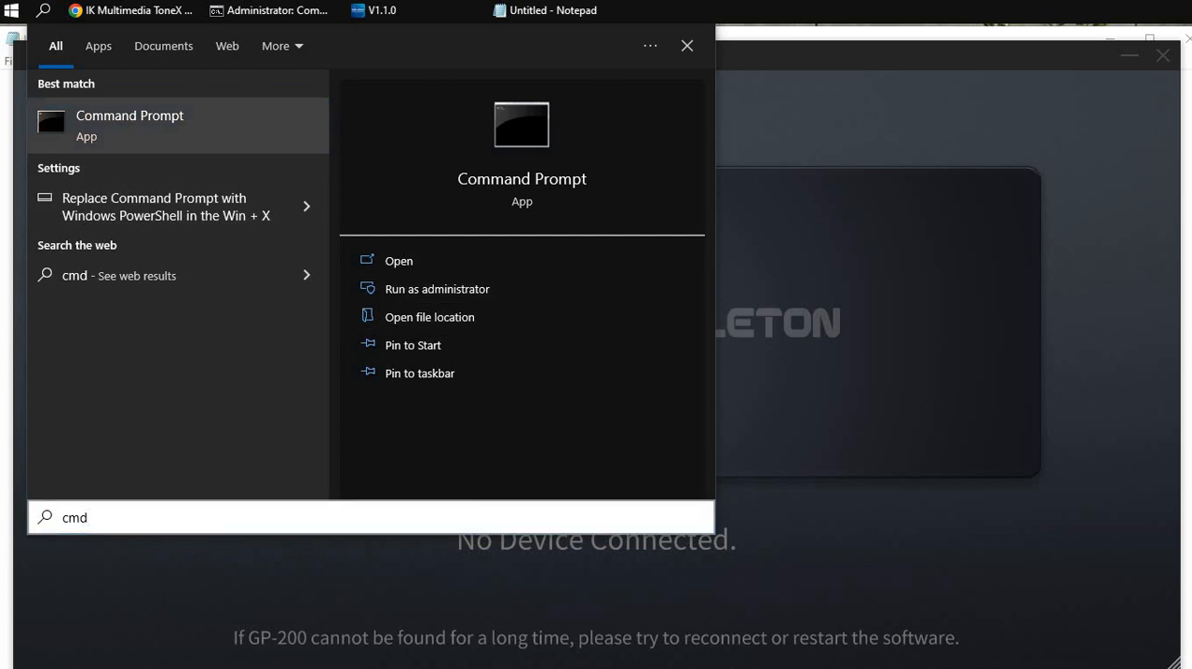
- Launch Command Prompt as administrator and nudge its window slightly right and down
left_click(436, 288)
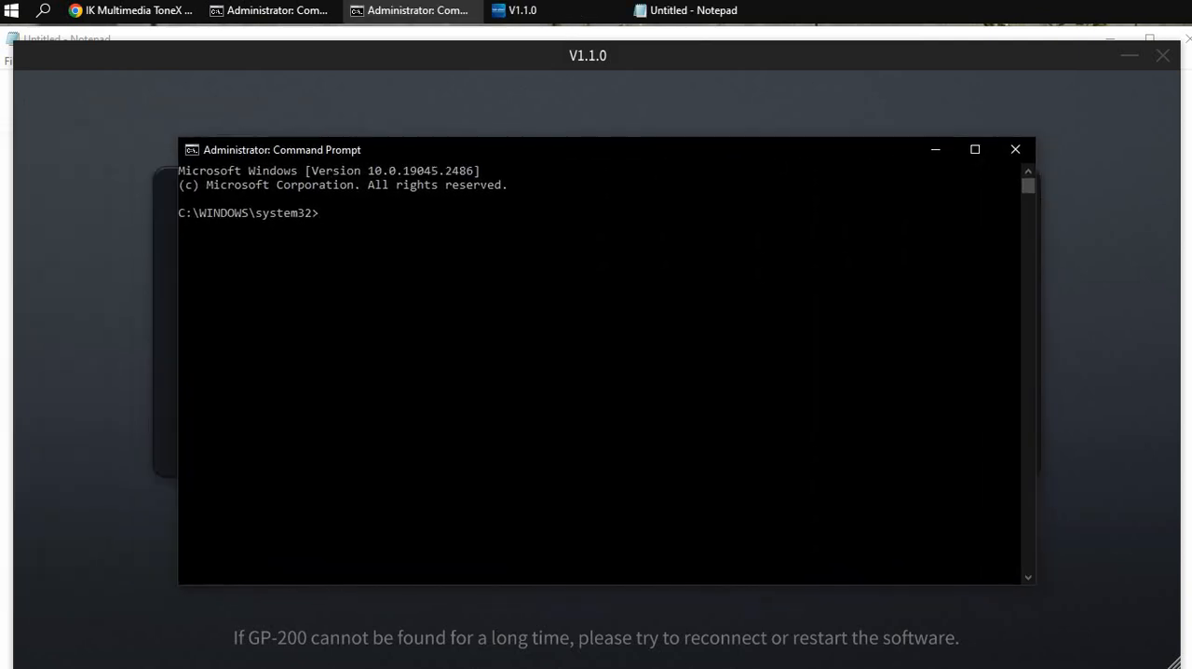
left_click_drag(283, 149, 317, 157)
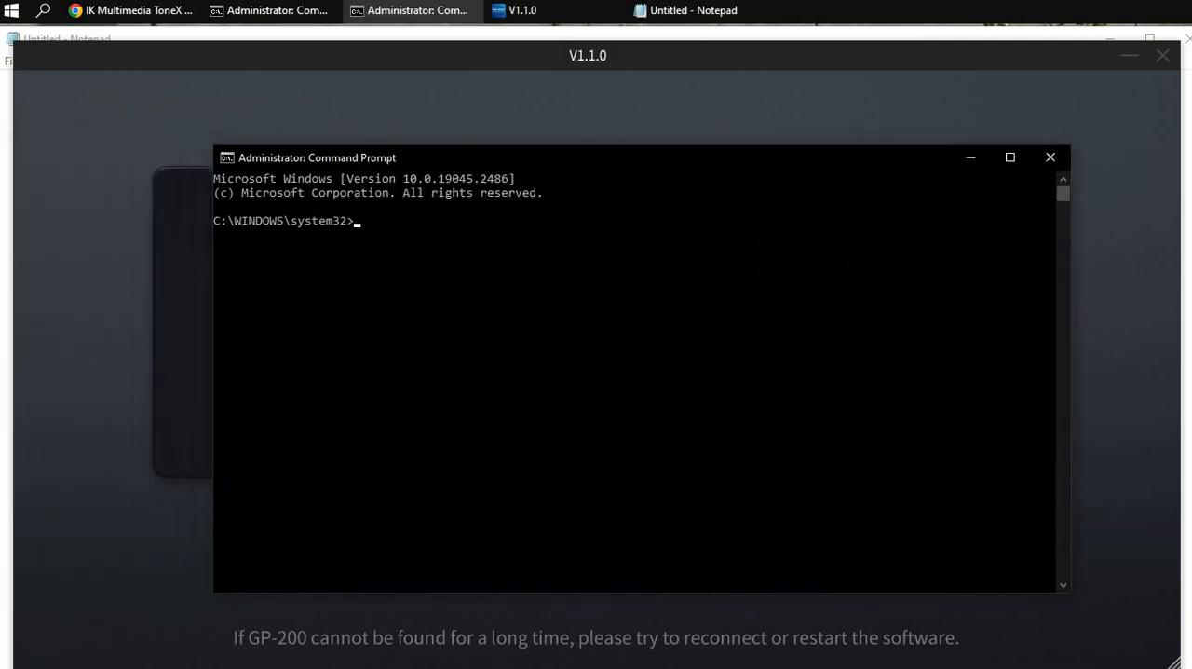
mouse_move(362, 233)
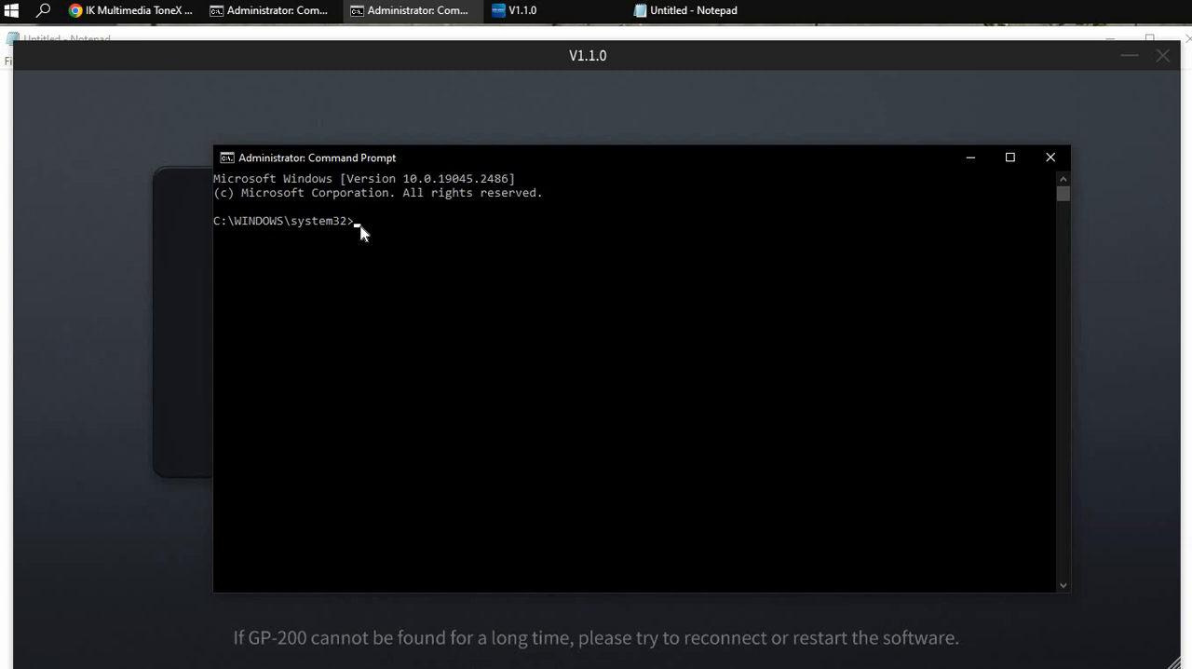
- Enter 'sfc /scannow' at the C:\WINDOWS\system32> prompt without running it
type("sfc")
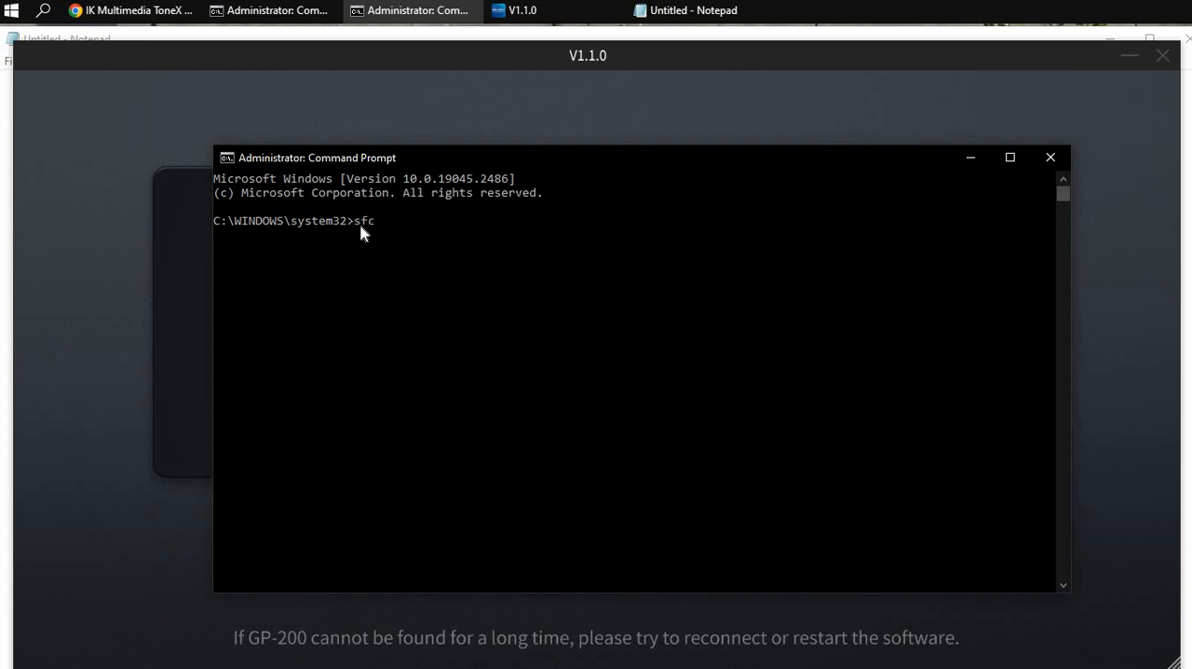
type("/")
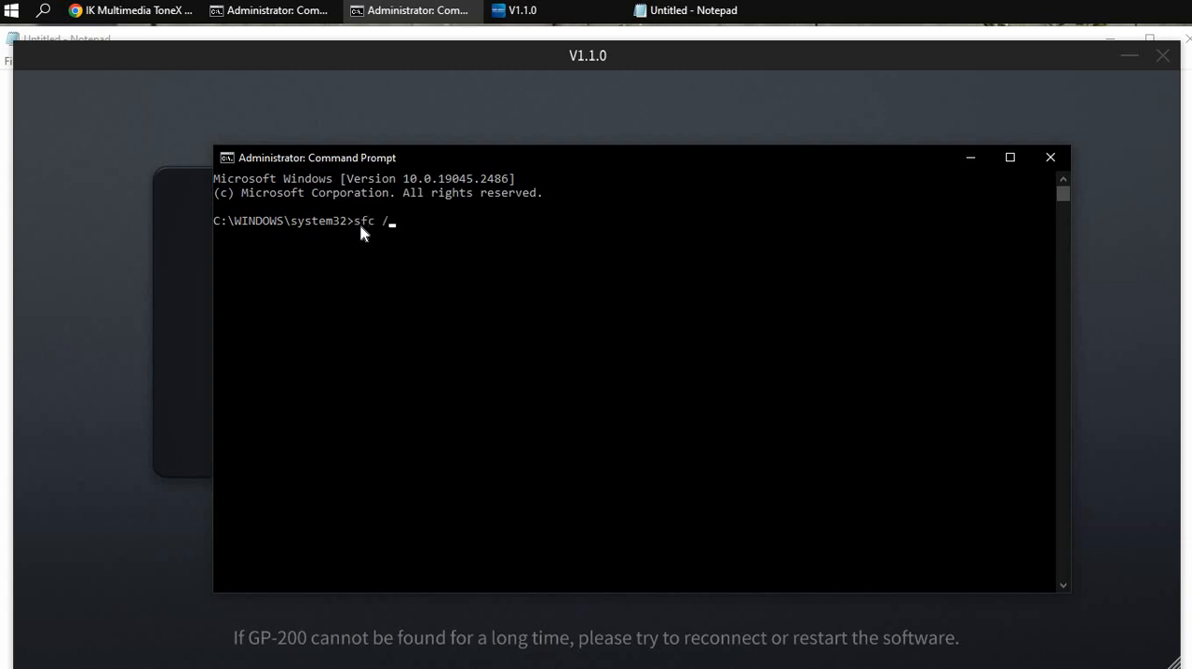
type("scannow")
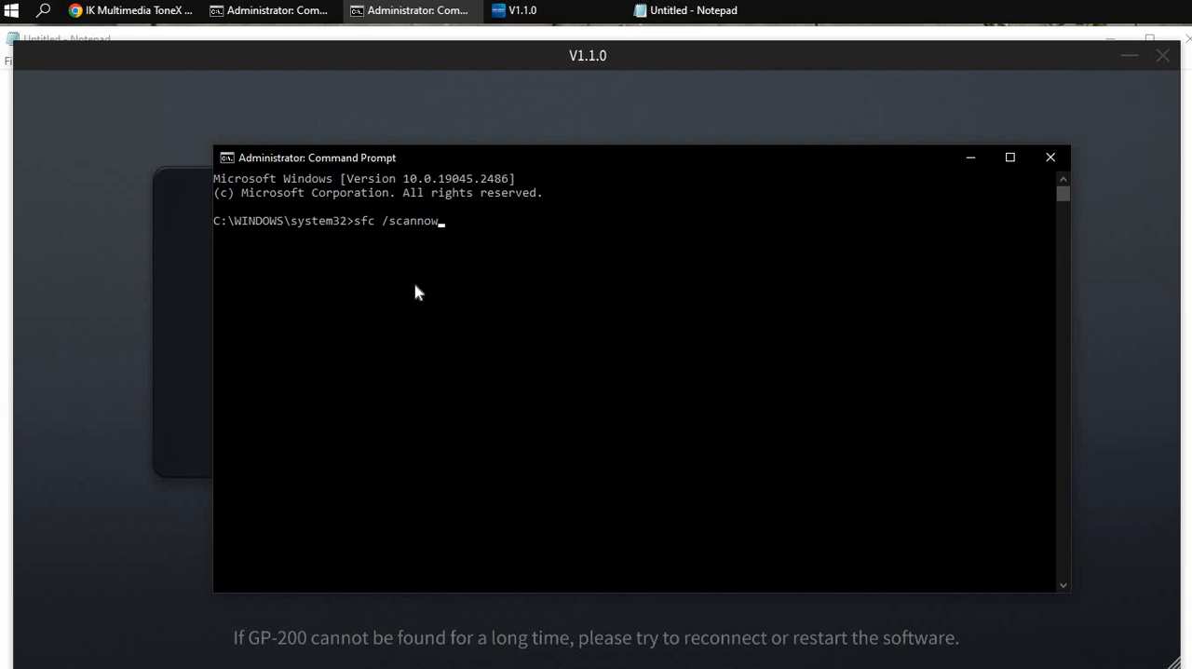
mouse_move(135, 221)
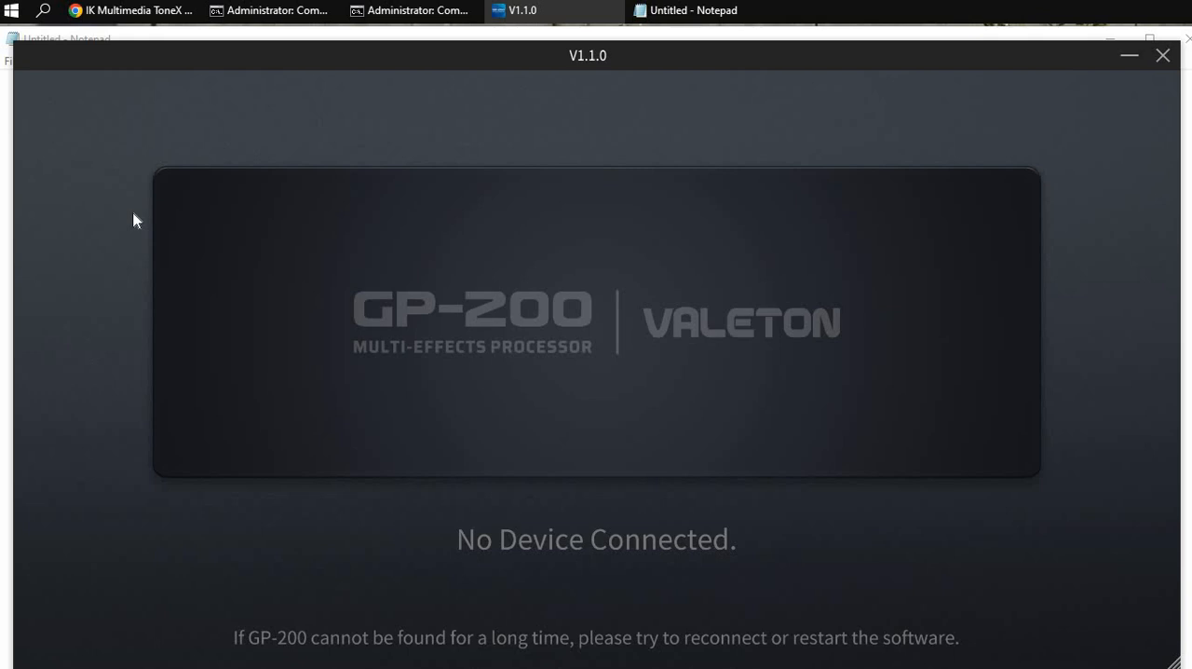
mouse_move(733, 576)
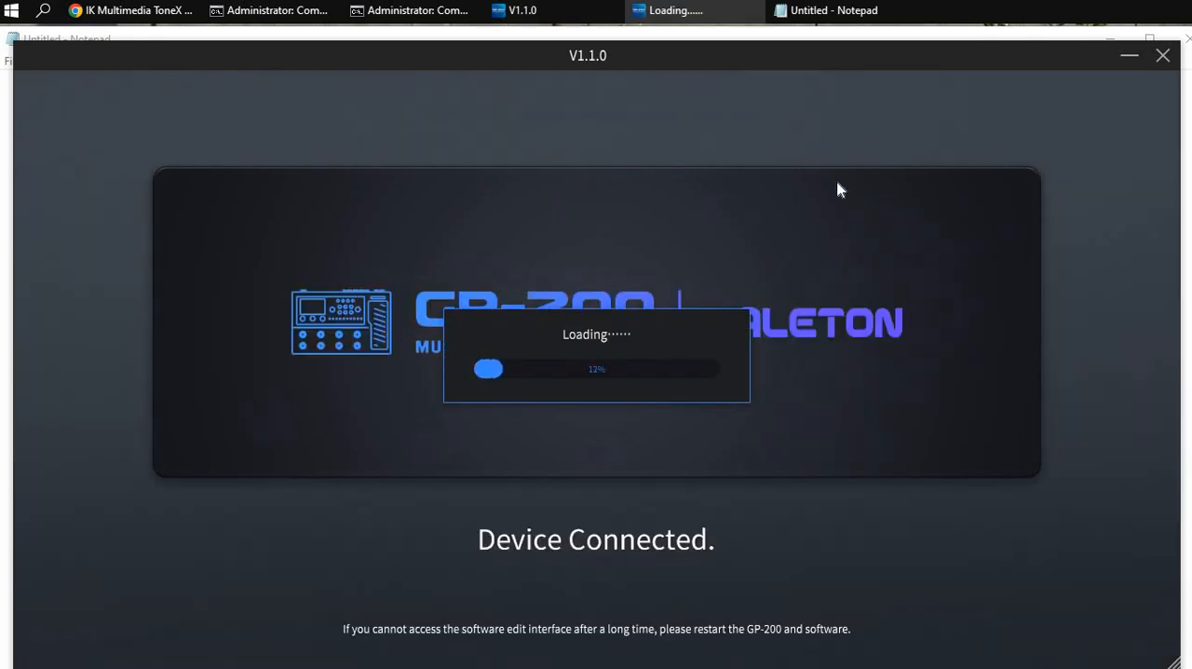
mouse_move(571, 495)
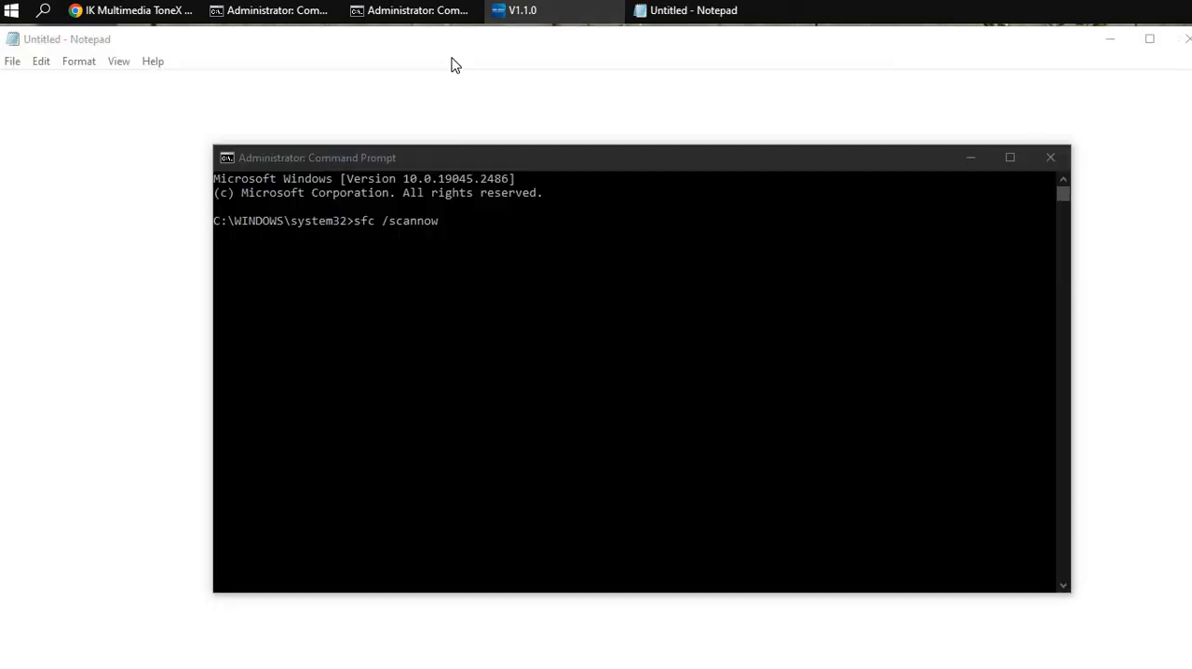
- Let the GP-200 editor detect the USB-connected device and load its patch interface
left_click(521, 11)
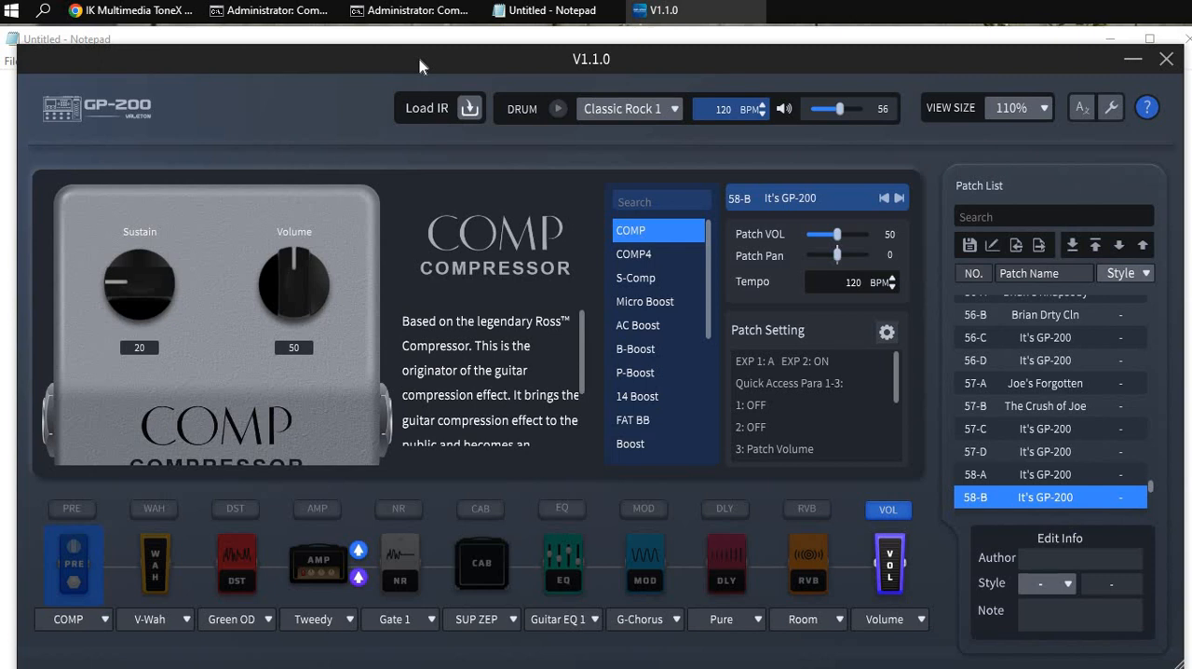
mouse_move(576, 662)
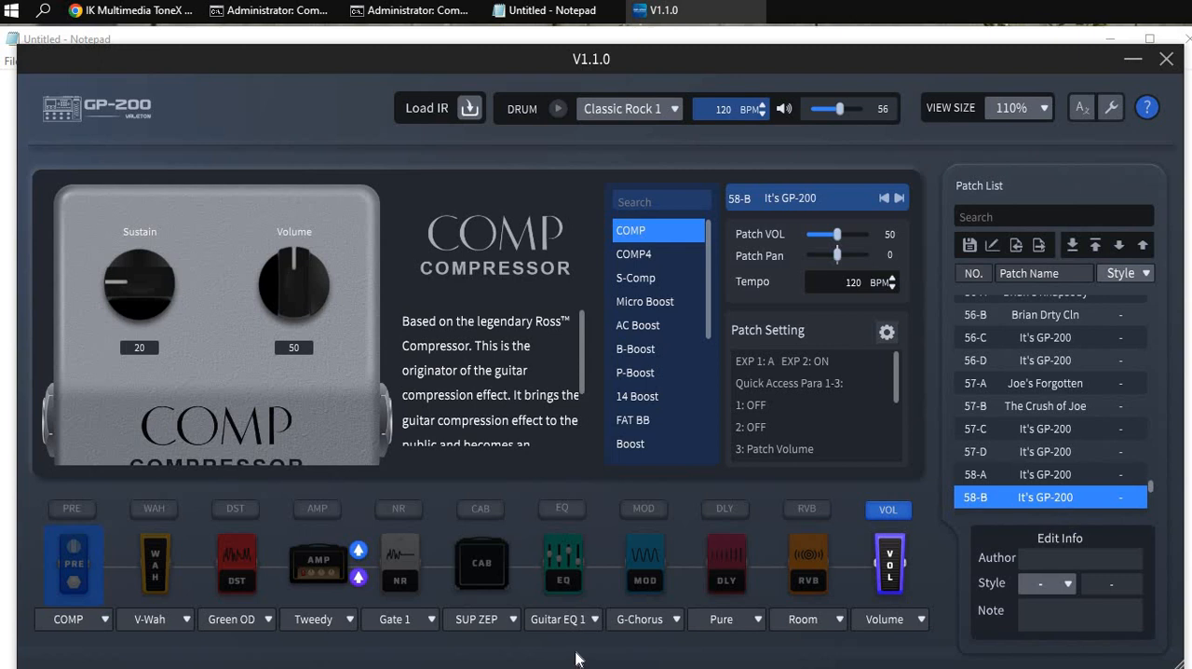
mouse_move(331, 95)
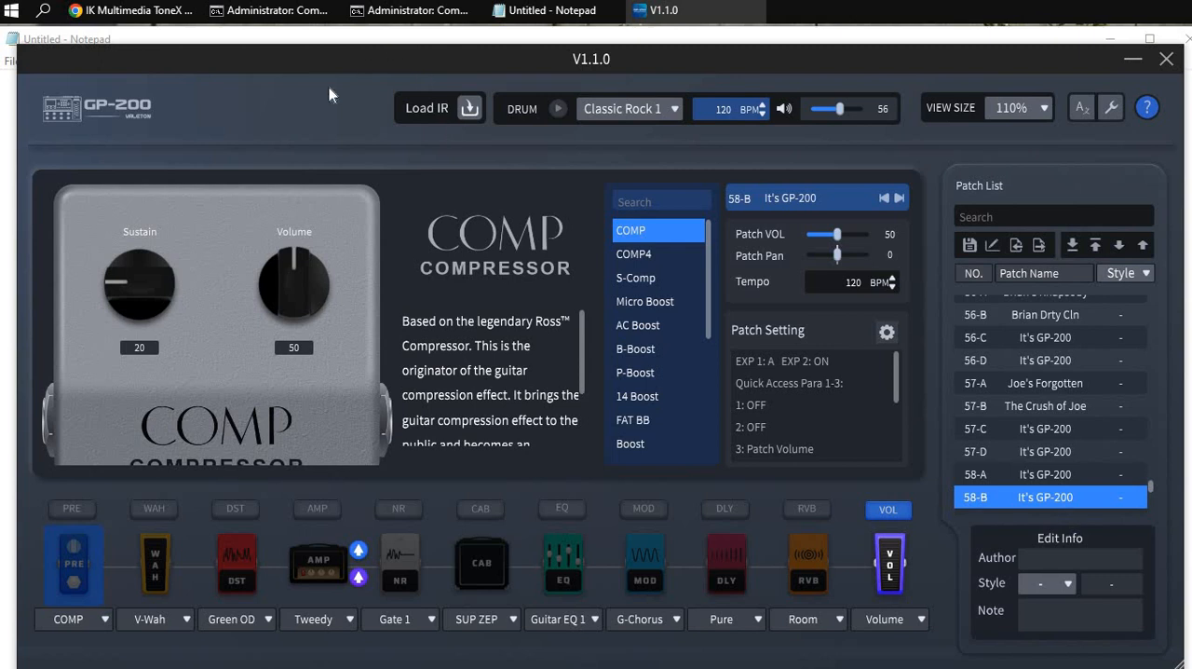